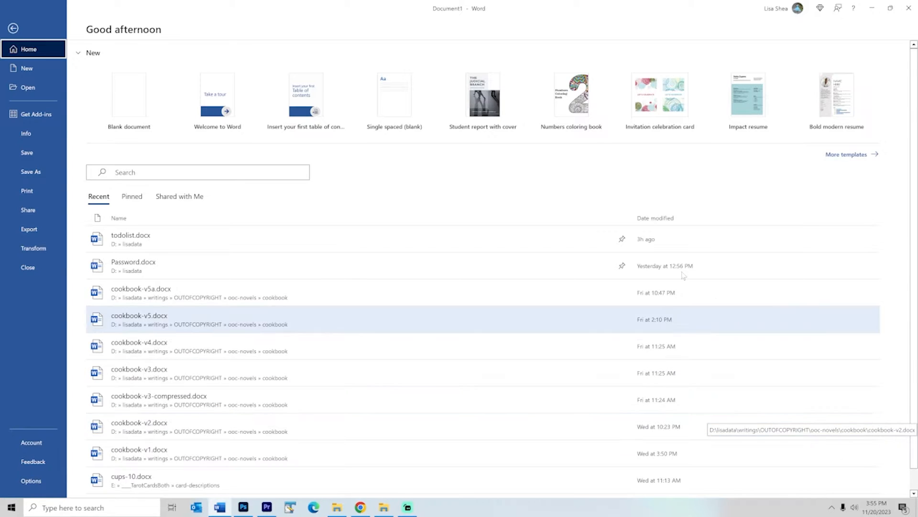
- Create a new blank Word document from the File menu
{"action": "left_click", "coordinate": [26, 68]}
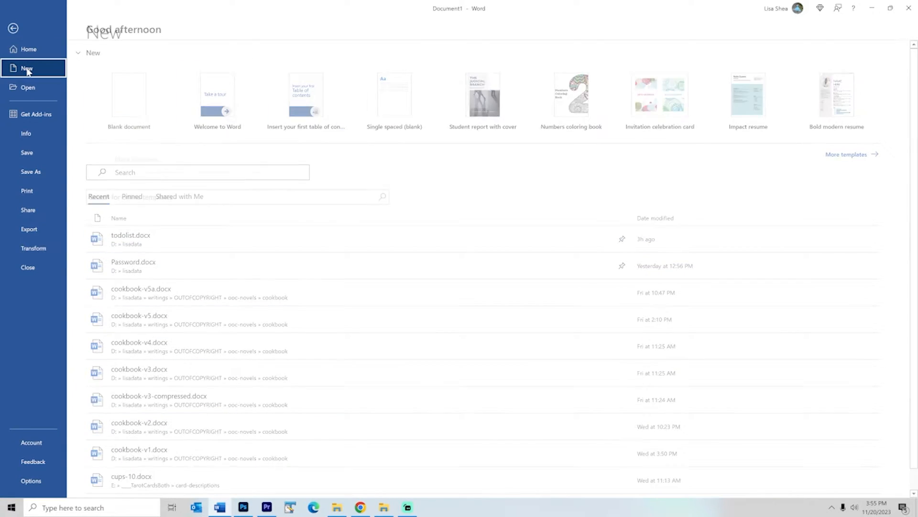
{"action": "left_click", "coordinate": [26, 68]}
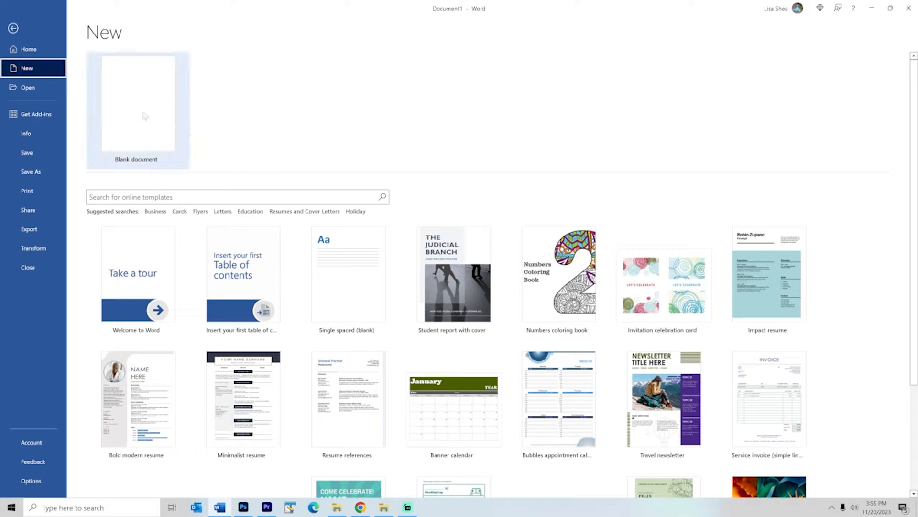
{"action": "left_click", "coordinate": [136, 104]}
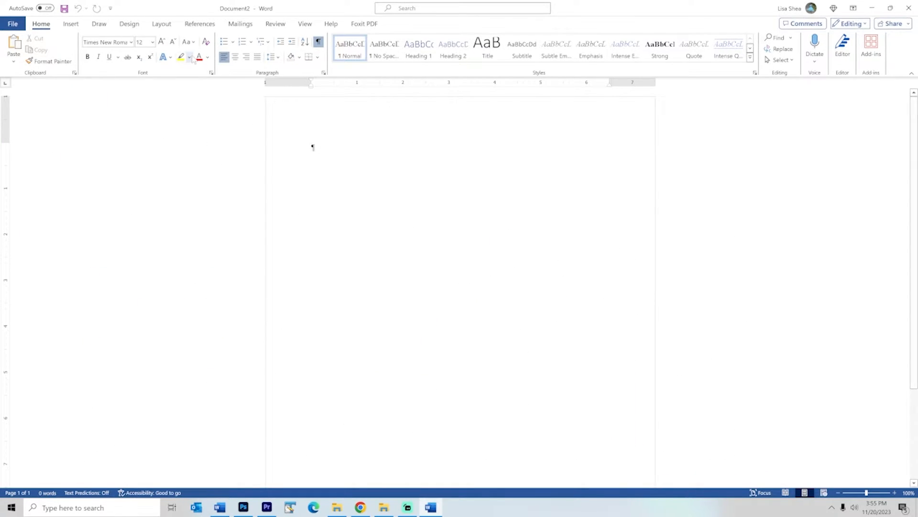
{"action": "mouse_move", "coordinate": [162, 23]}
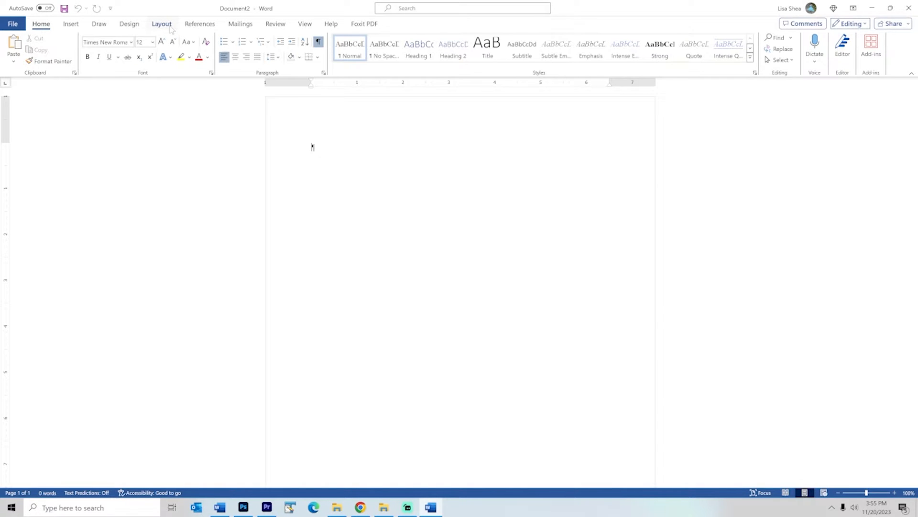
- Set a custom paper size of 6 by 9 inches via More Paper Sizes
{"action": "left_click", "coordinate": [162, 23]}
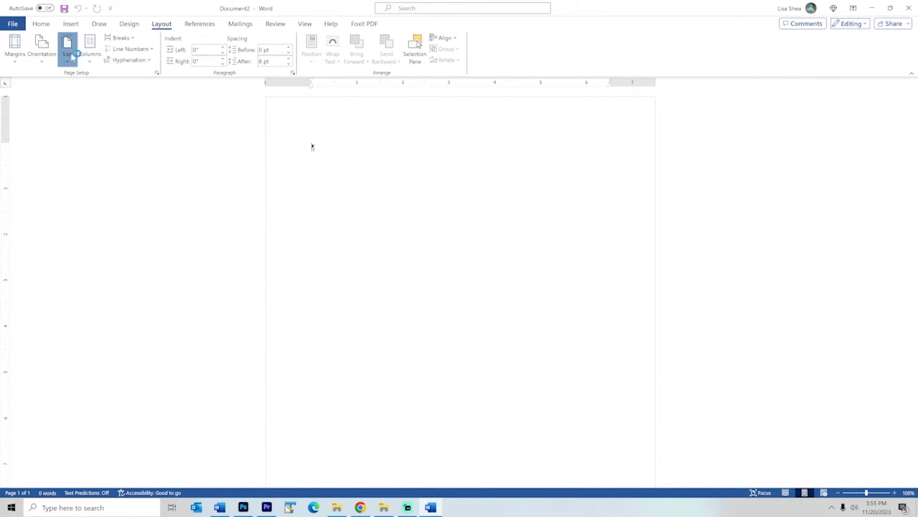
{"action": "left_click", "coordinate": [67, 47]}
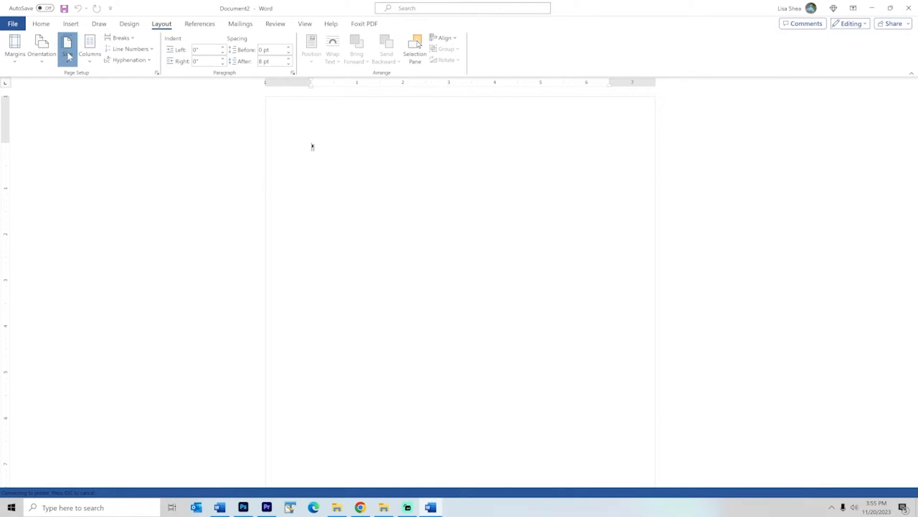
{"action": "left_click", "coordinate": [67, 47]}
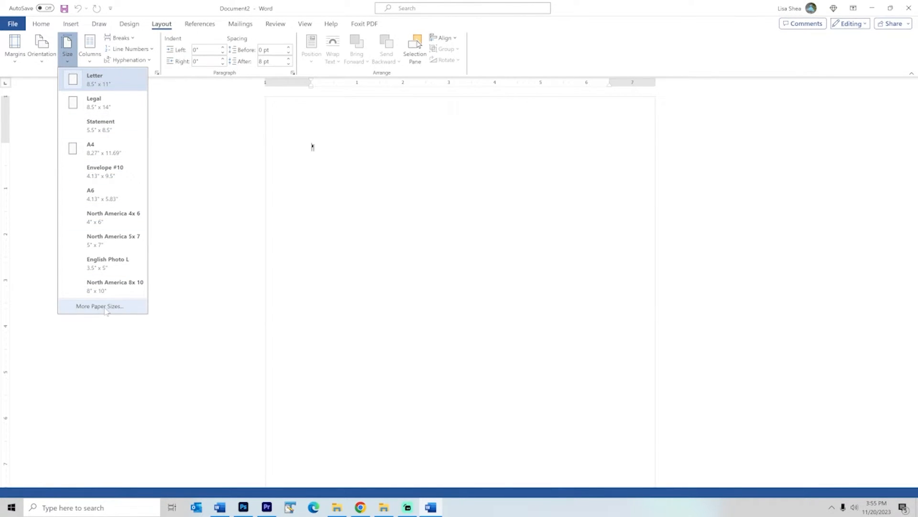
{"action": "left_click", "coordinate": [99, 305]}
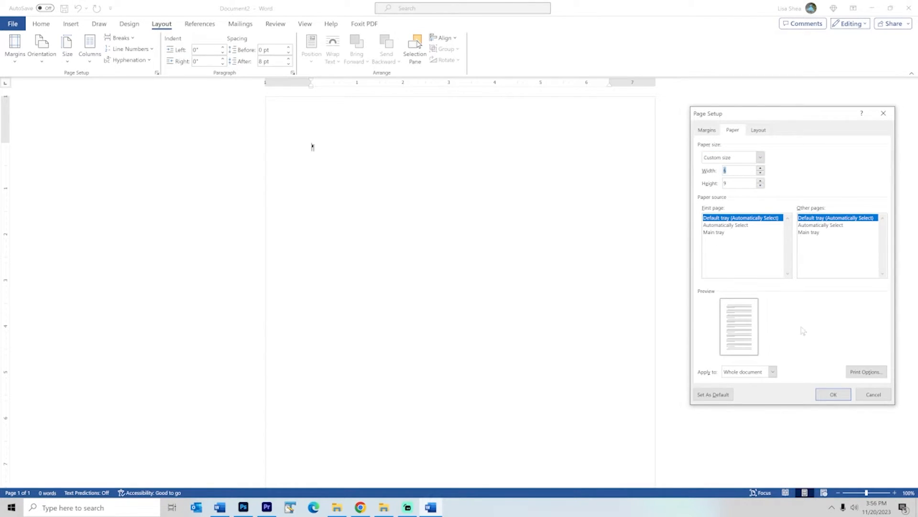
{"action": "left_click", "coordinate": [833, 394]}
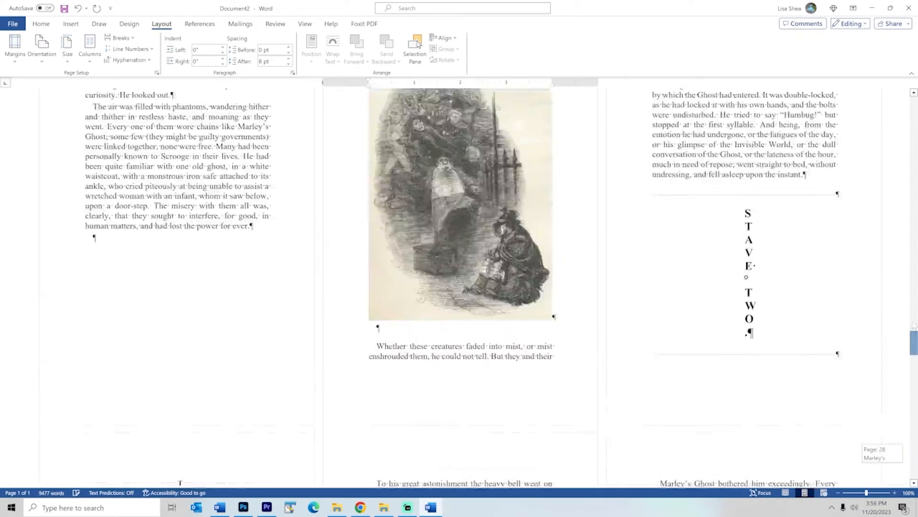
- Scroll to the Stave One heading at the start of the pasted story text
{"action": "scroll", "scroll_direction": "down", "scroll_amount": 3}
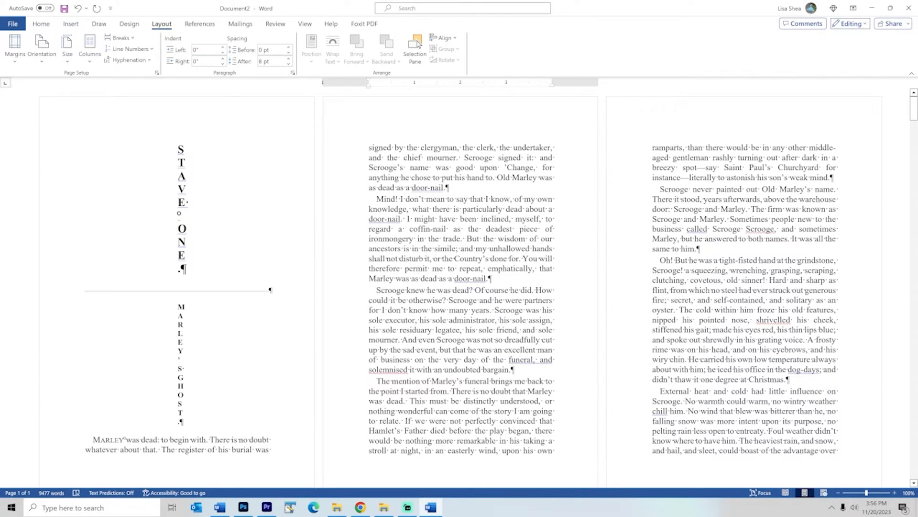
{"action": "mouse_move", "coordinate": [609, 396]}
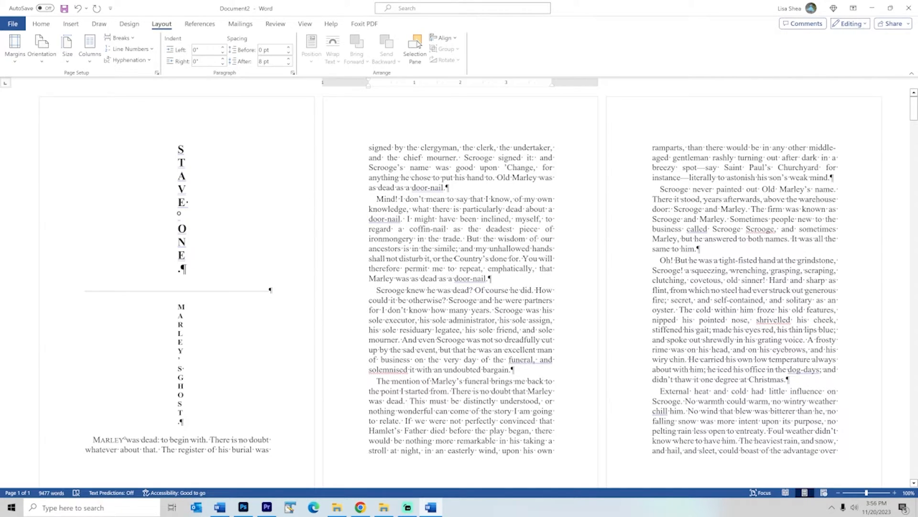
{"action": "mouse_move", "coordinate": [14, 47]}
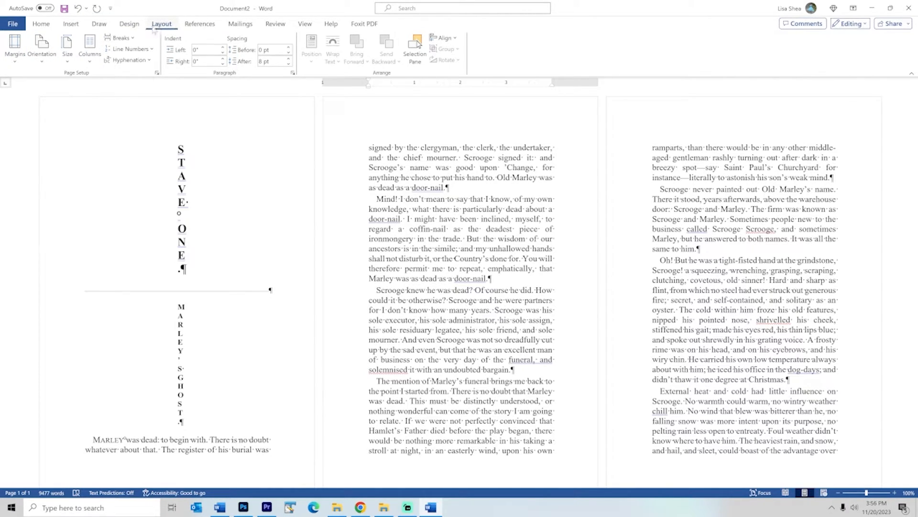
- Set all four margins to 0.5 inch and reopen Custom Margins for the gutter
{"action": "left_click", "coordinate": [14, 46]}
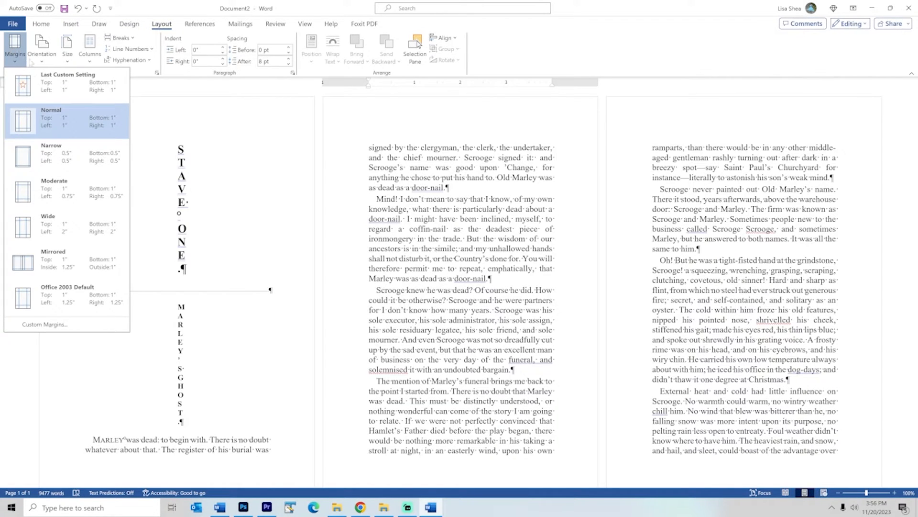
{"action": "left_click", "coordinate": [44, 324]}
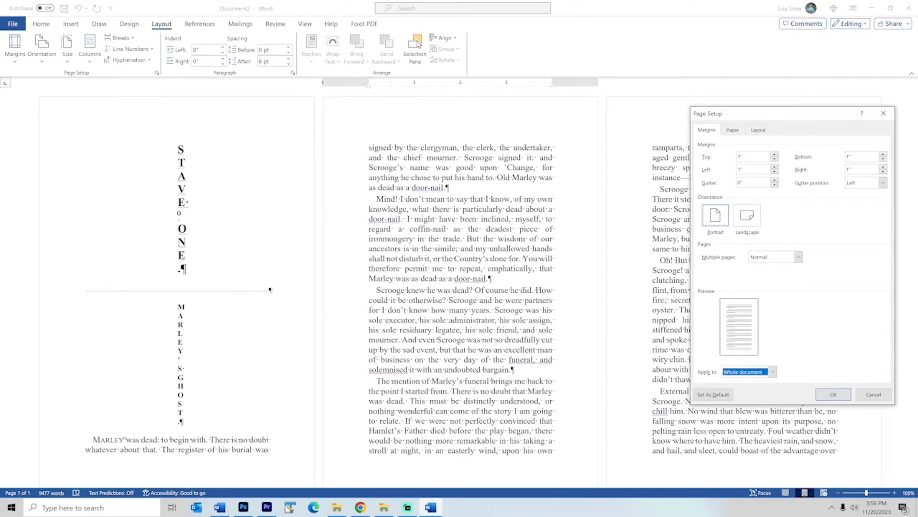
{"action": "left_click", "coordinate": [755, 157]}
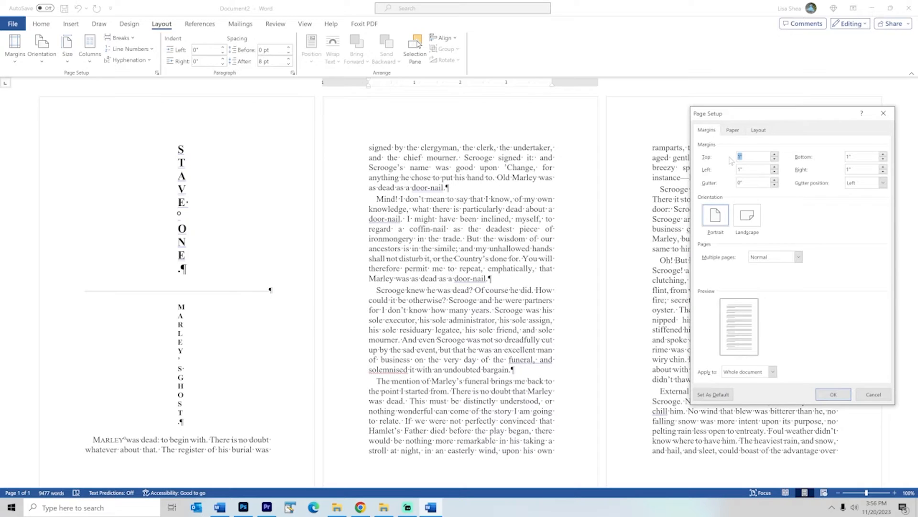
{"action": "type", "text": "5"}
{"action": "left_click", "coordinate": [867, 156]}
{"action": "type", "text": ".5"}
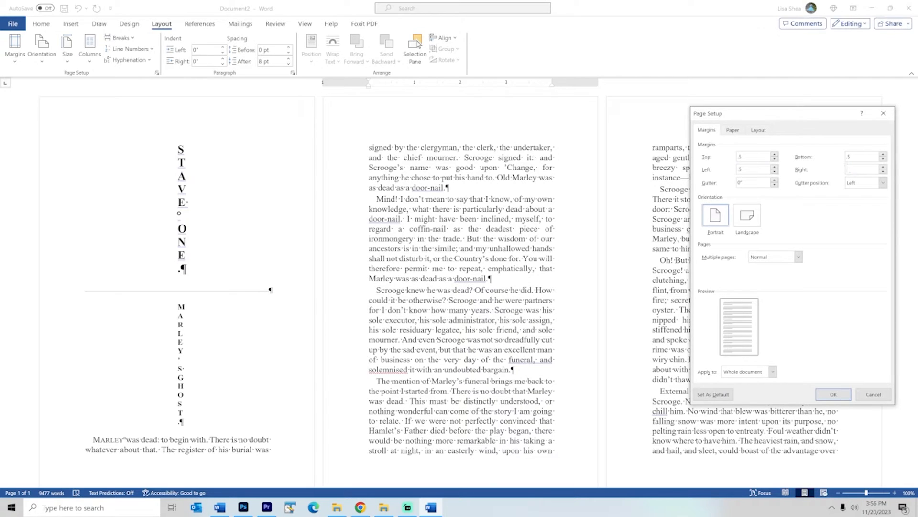
{"action": "left_click", "coordinate": [754, 182]}
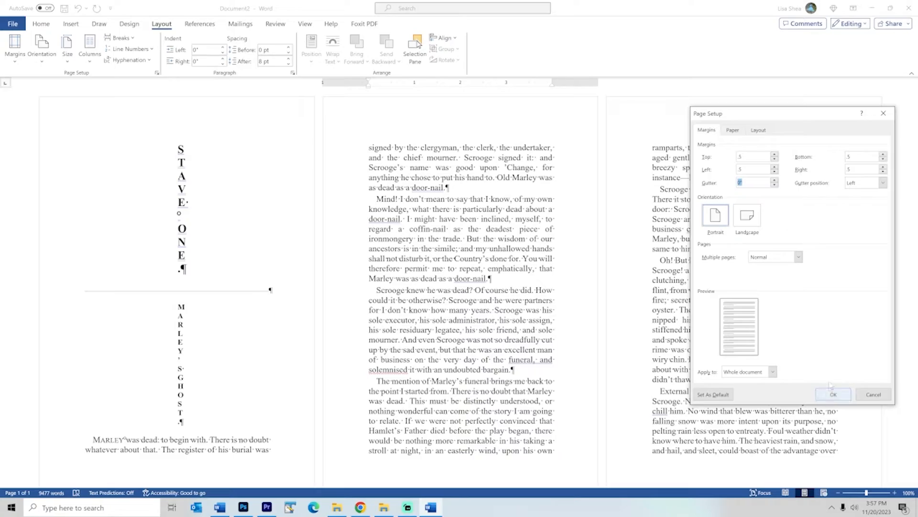
{"action": "left_click", "coordinate": [833, 394]}
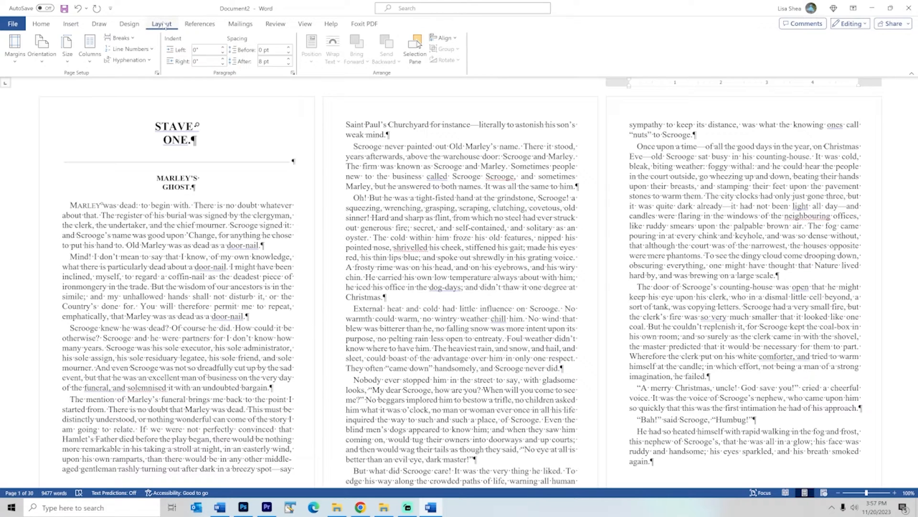
{"action": "left_click", "coordinate": [15, 47]}
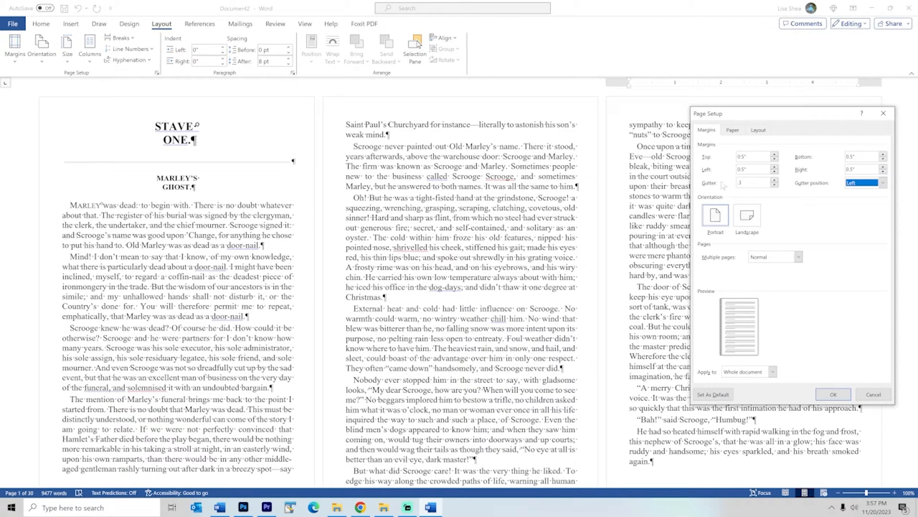
- Choose Left as the gutter position in Page Setup
{"action": "left_click", "coordinate": [882, 183]}
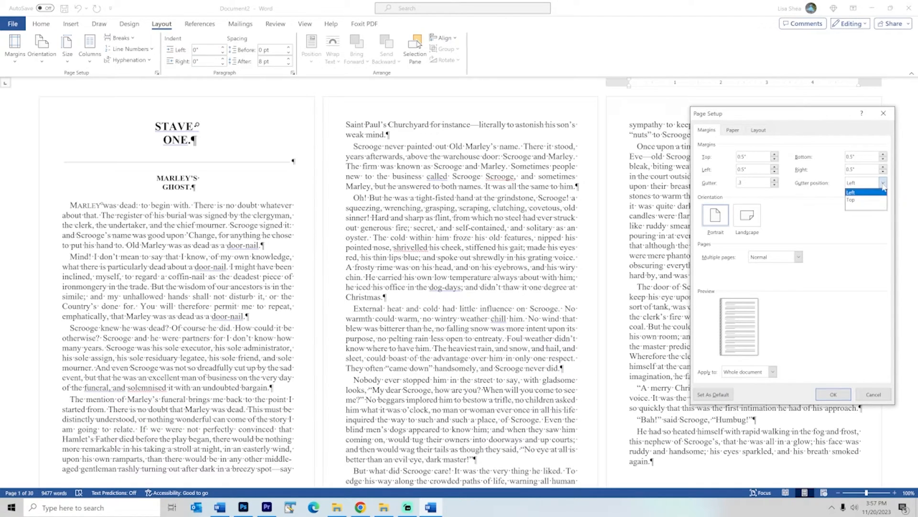
{"action": "left_click", "coordinate": [851, 193]}
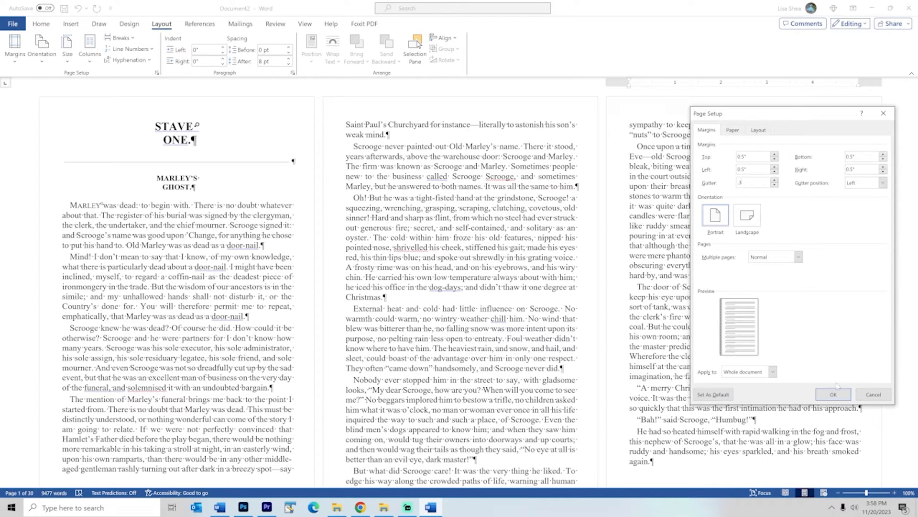
- Apply the half-inch margins and left gutter with OK
{"action": "left_click", "coordinate": [833, 393]}
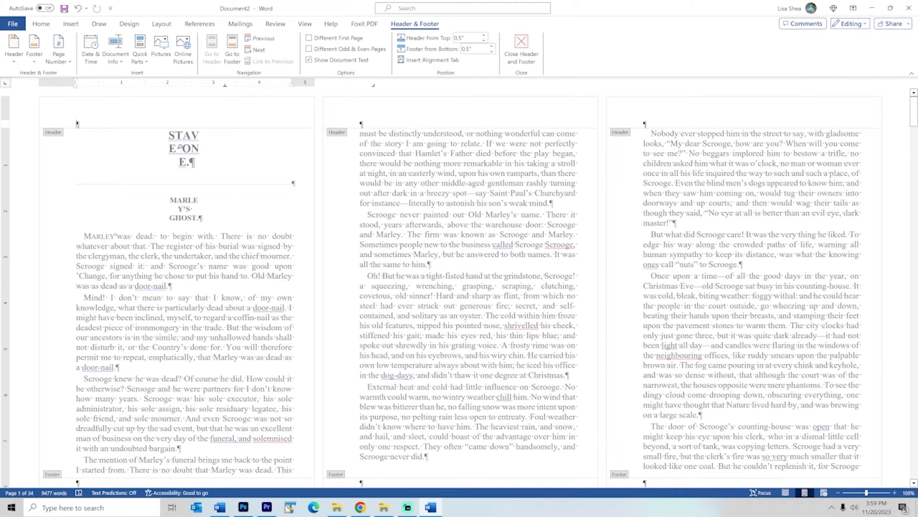
- Insert a Plain Number page number at the current header position
{"action": "left_click", "coordinate": [57, 48]}
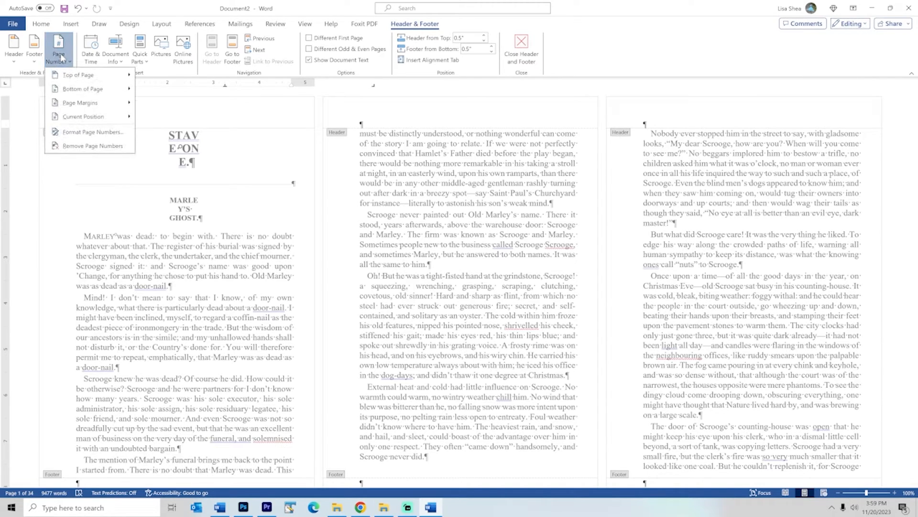
{"action": "mouse_move", "coordinate": [82, 117]}
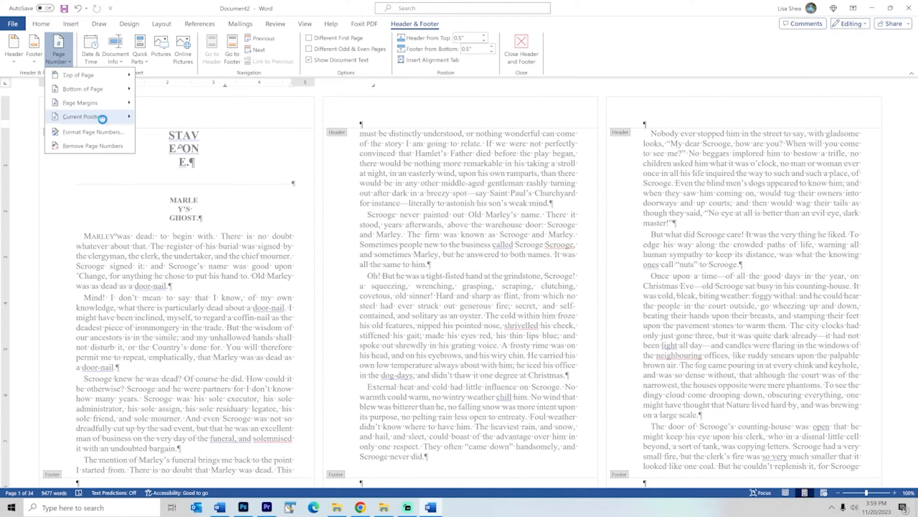
{"action": "left_click", "coordinate": [81, 117]}
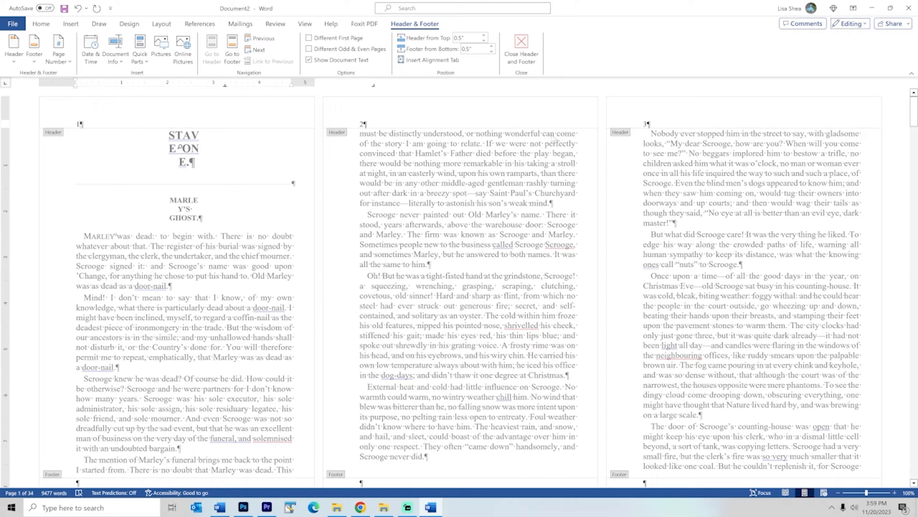
{"action": "mouse_move", "coordinate": [553, 140]}
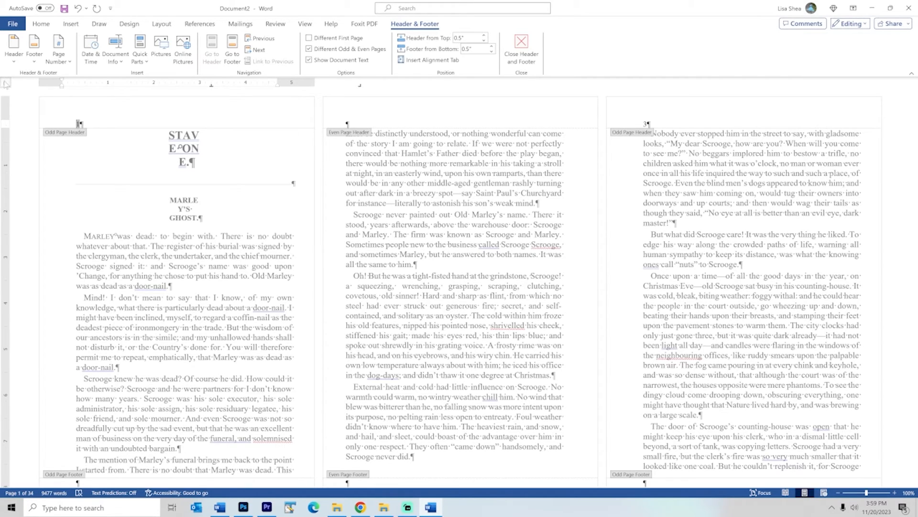
{"action": "mouse_move", "coordinate": [270, 90]}
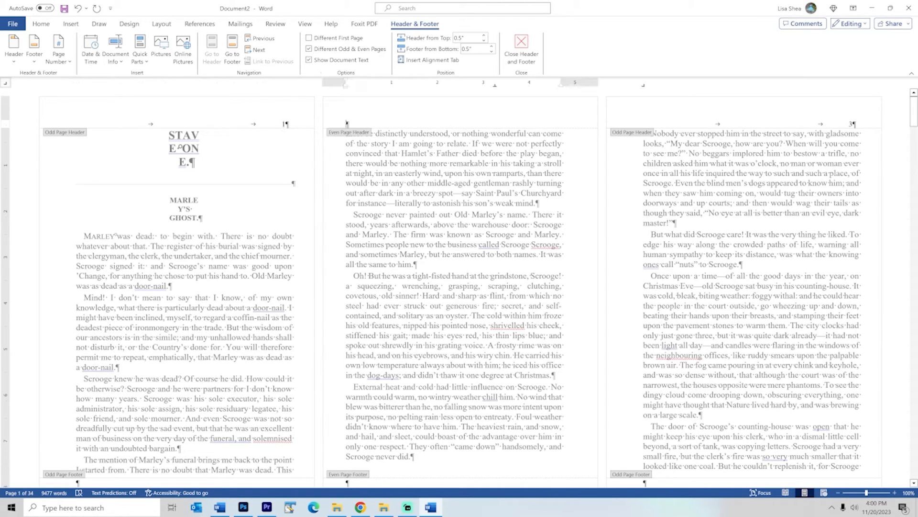
- Insert a page number into the even-page header
{"action": "left_click", "coordinate": [58, 48]}
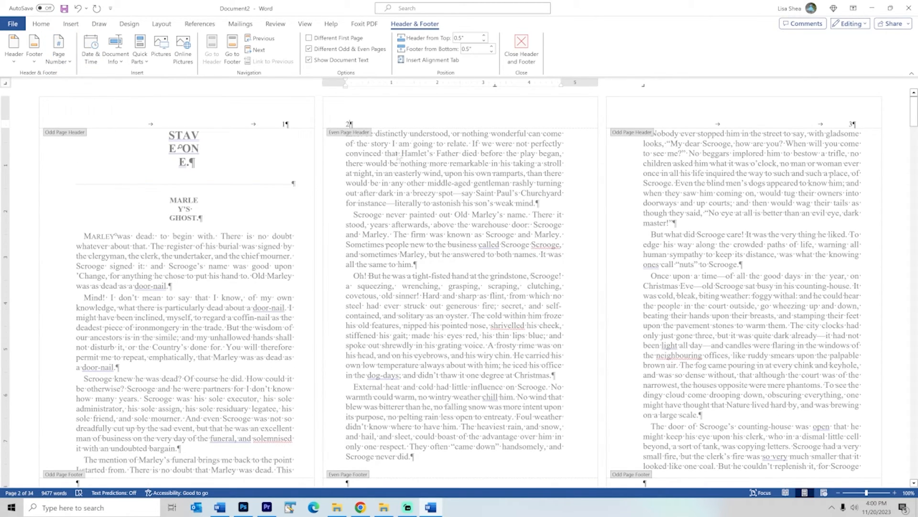
{"action": "mouse_move", "coordinate": [278, 135]}
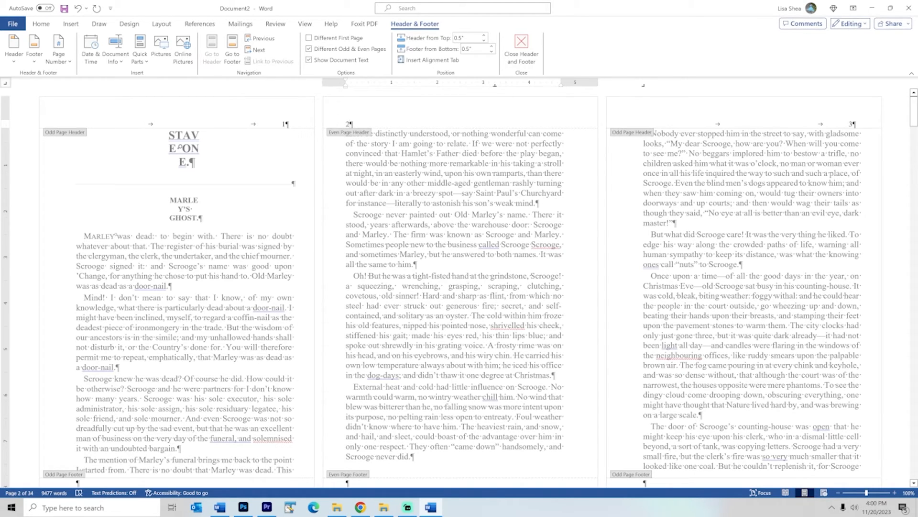
{"action": "mouse_move", "coordinate": [861, 150]}
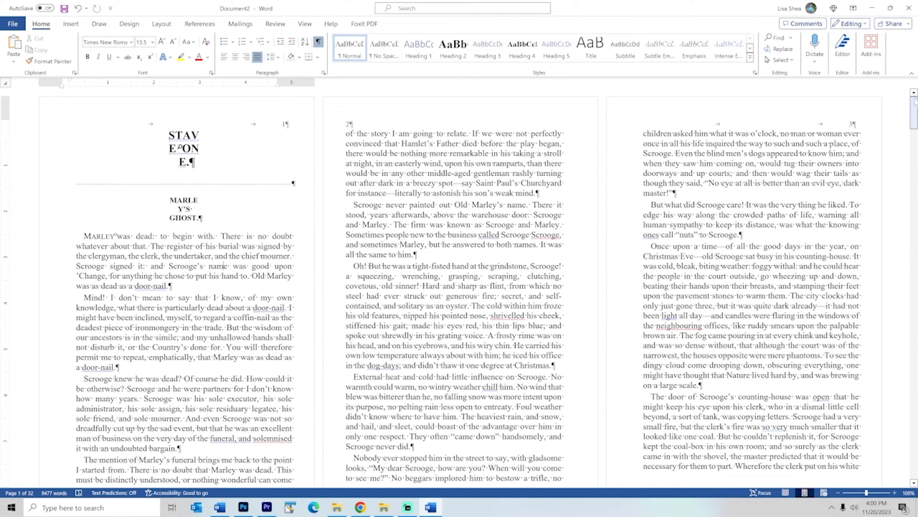
- Scroll through the 32-page book checking even numbers left, odd right
{"action": "scroll", "scroll_direction": "down", "scroll_amount": 3}
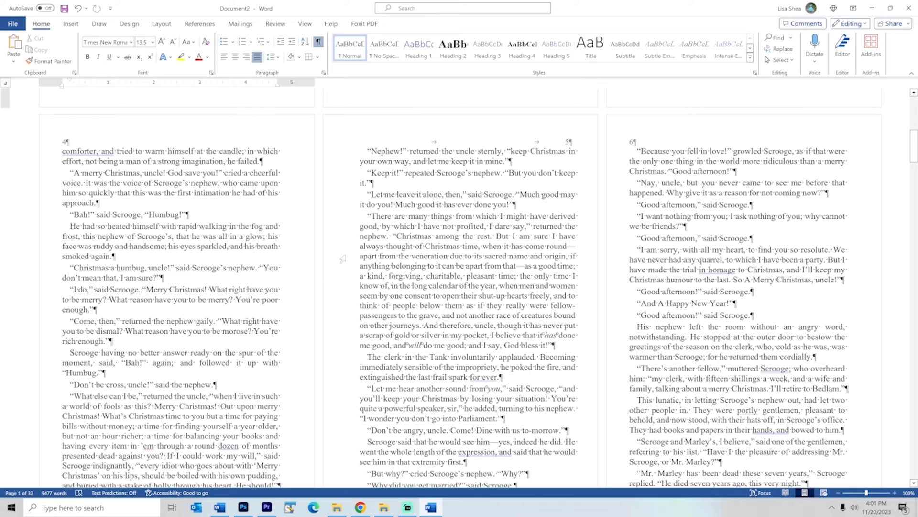
{"action": "mouse_move", "coordinate": [342, 258]}
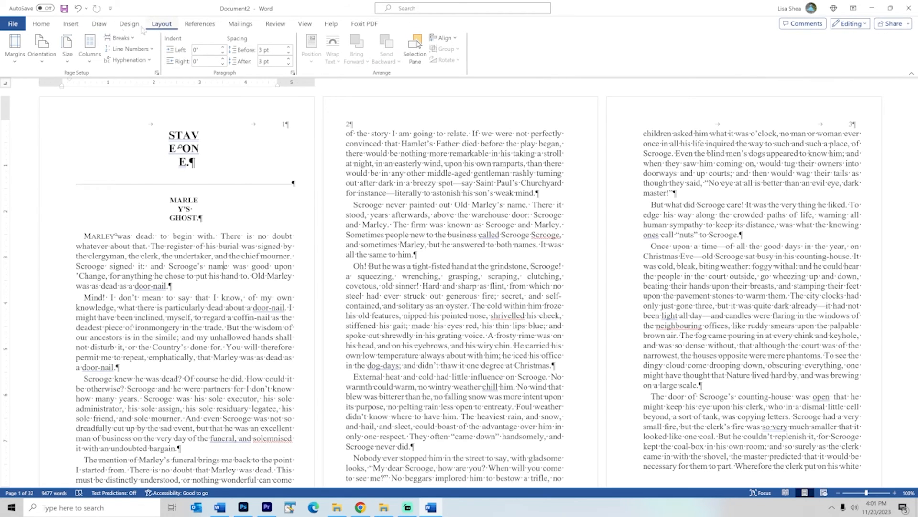
{"action": "left_click", "coordinate": [14, 47]}
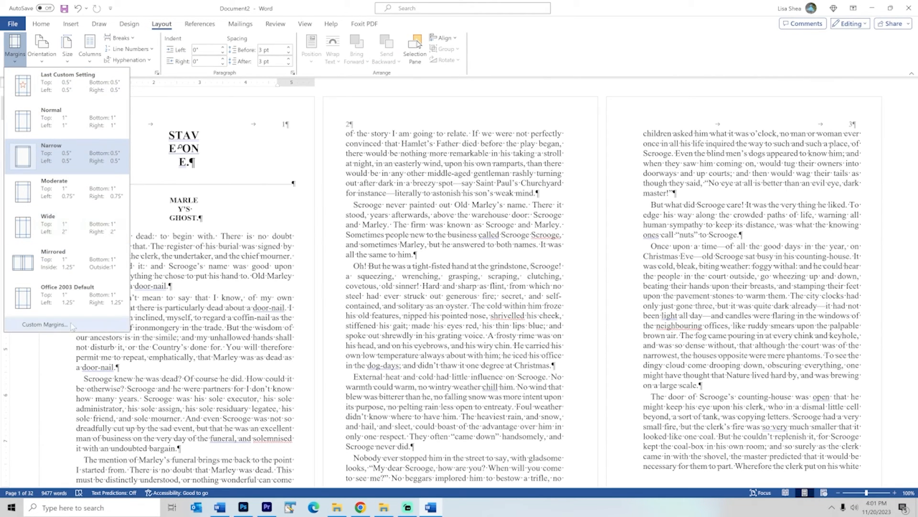
{"action": "left_click", "coordinate": [44, 324]}
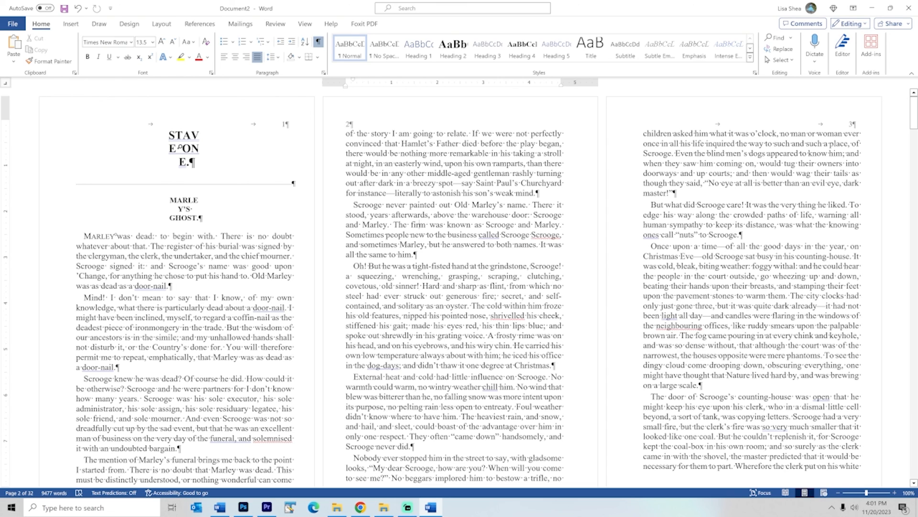
{"action": "mouse_move", "coordinate": [611, 317]}
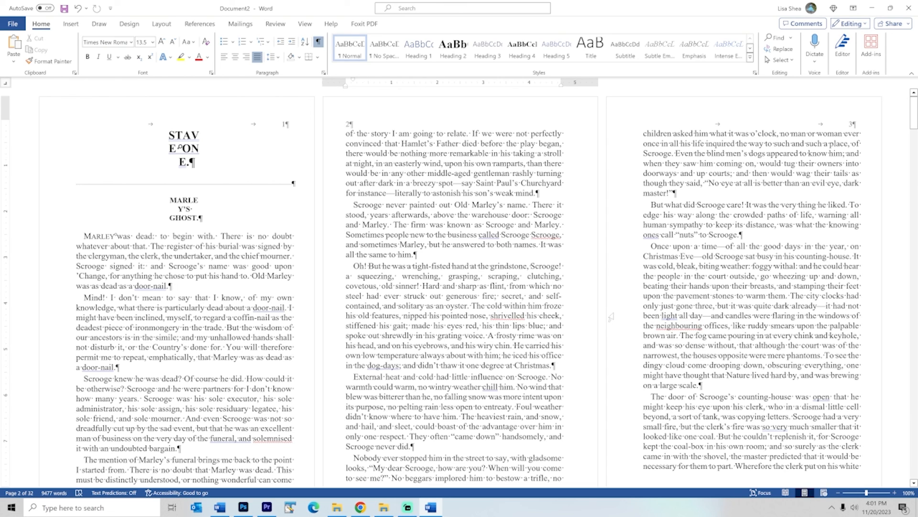